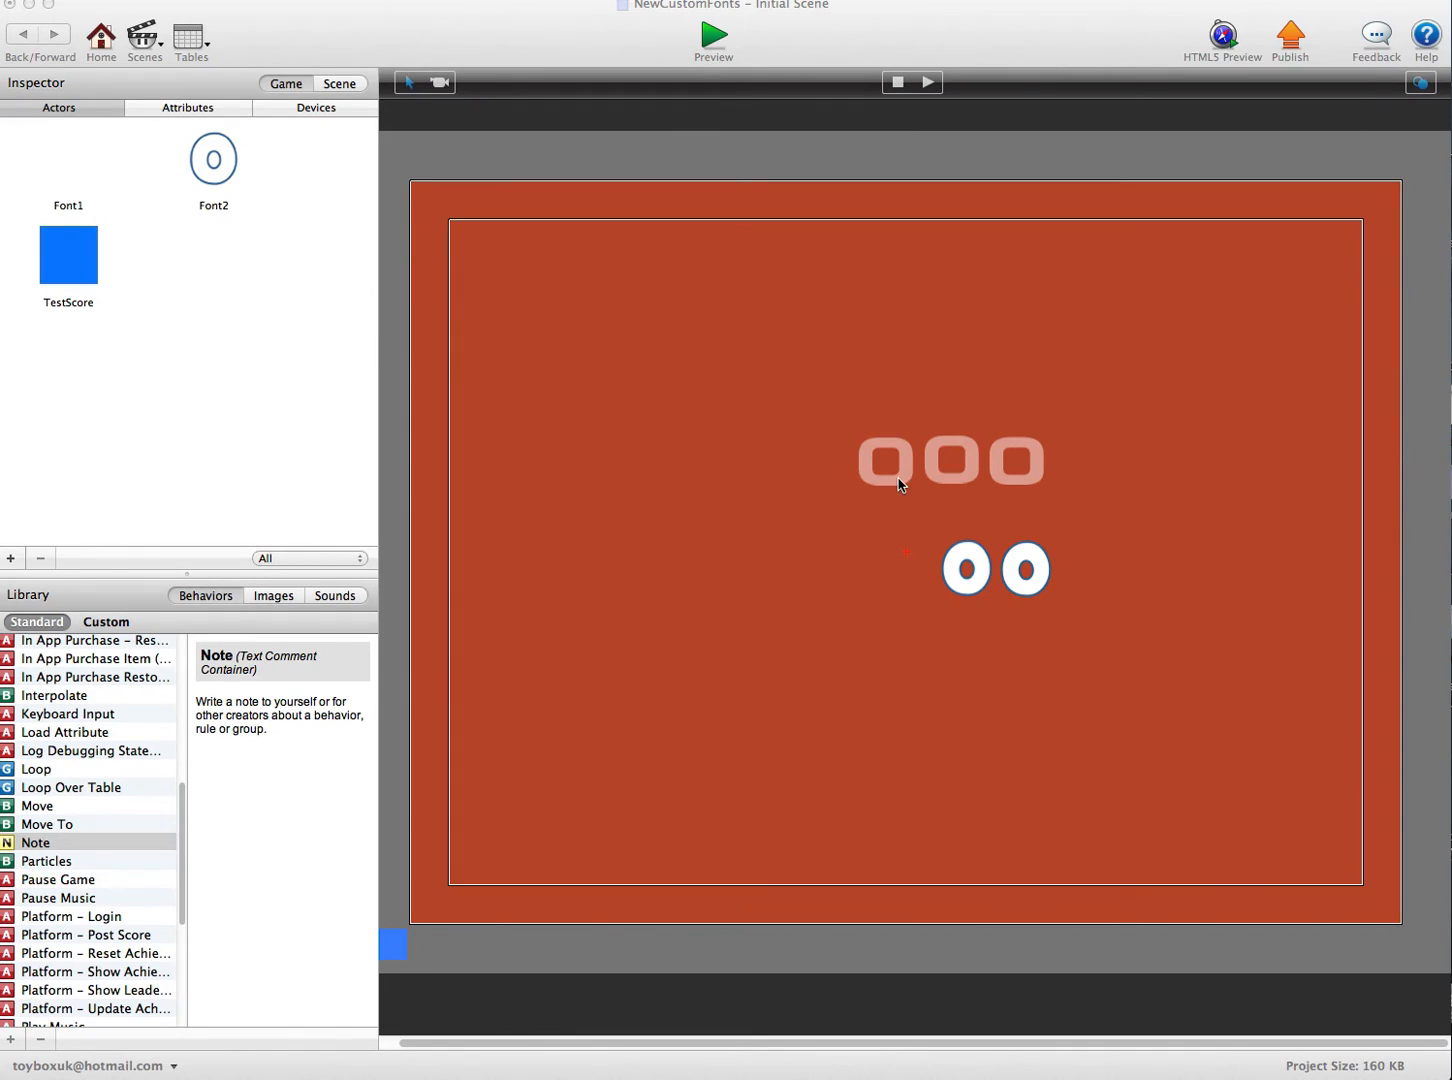
mouse_move(770, 598)
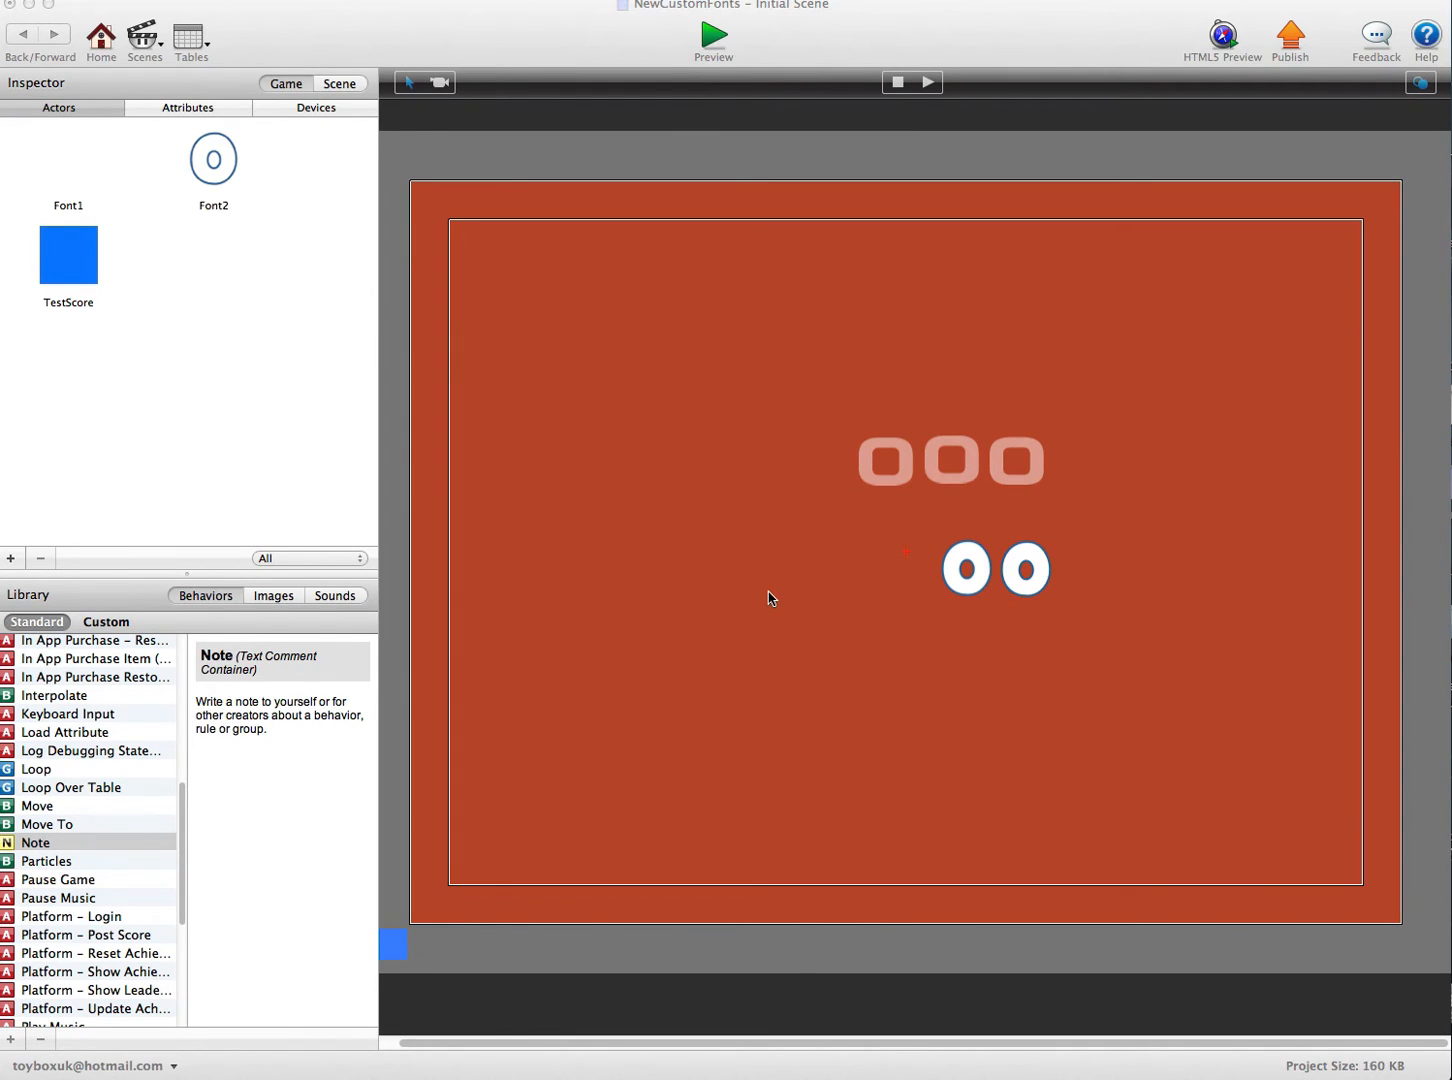
mouse_move(281, 638)
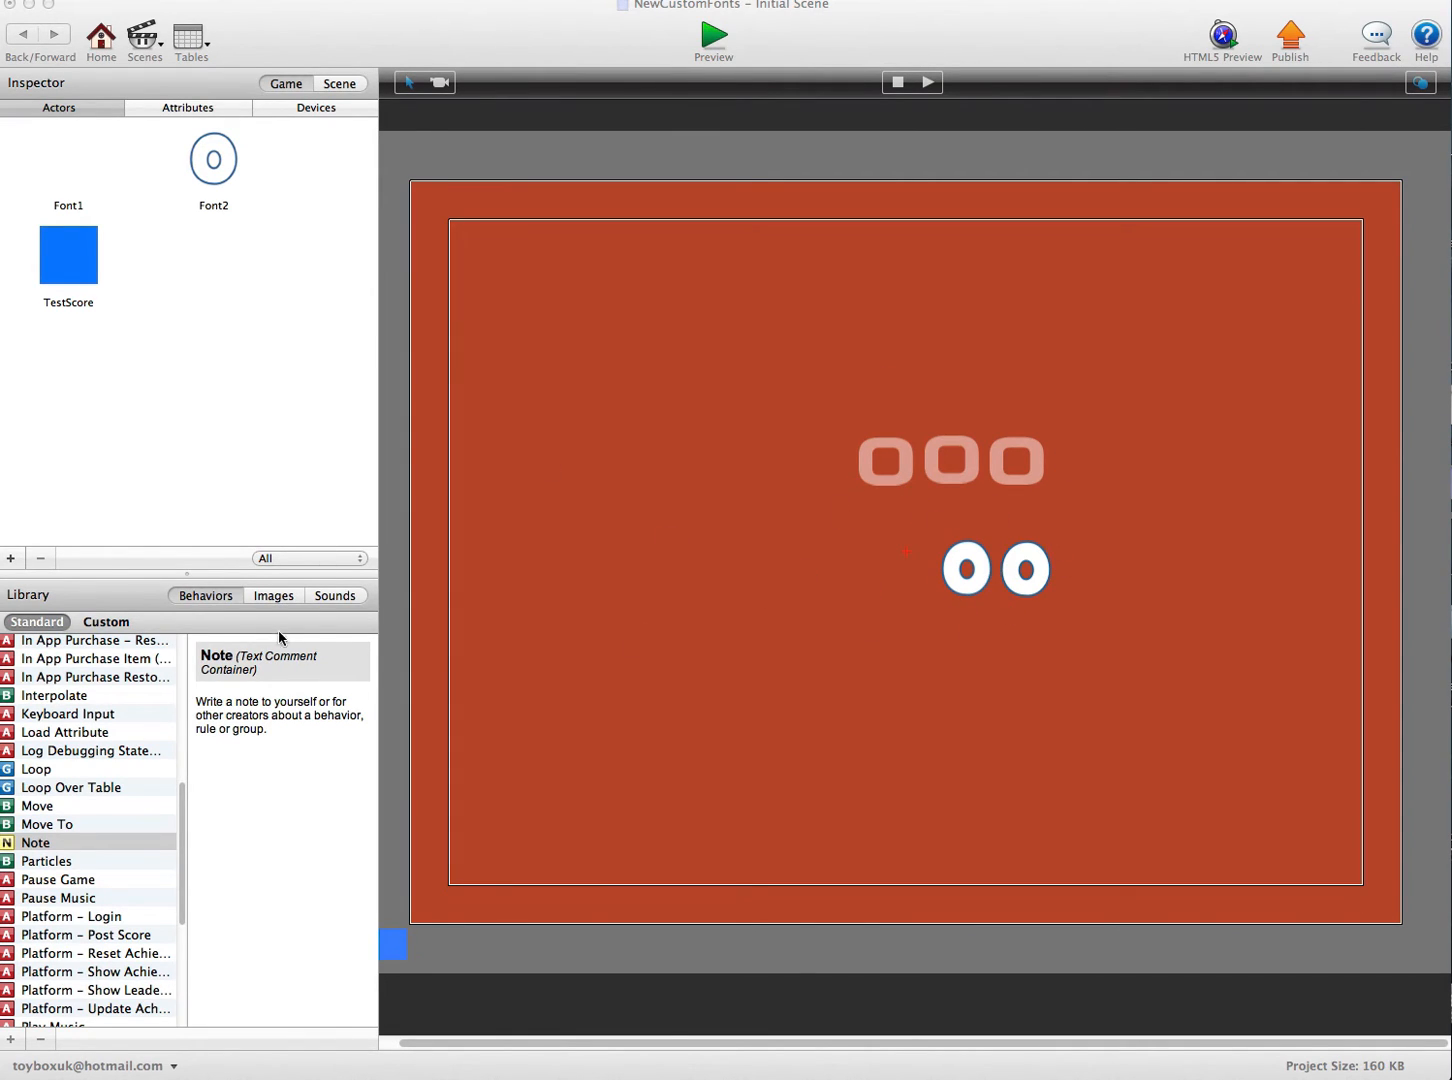
Show the library's images and inspect the number0 through number3 digit images.
left_click(272, 595)
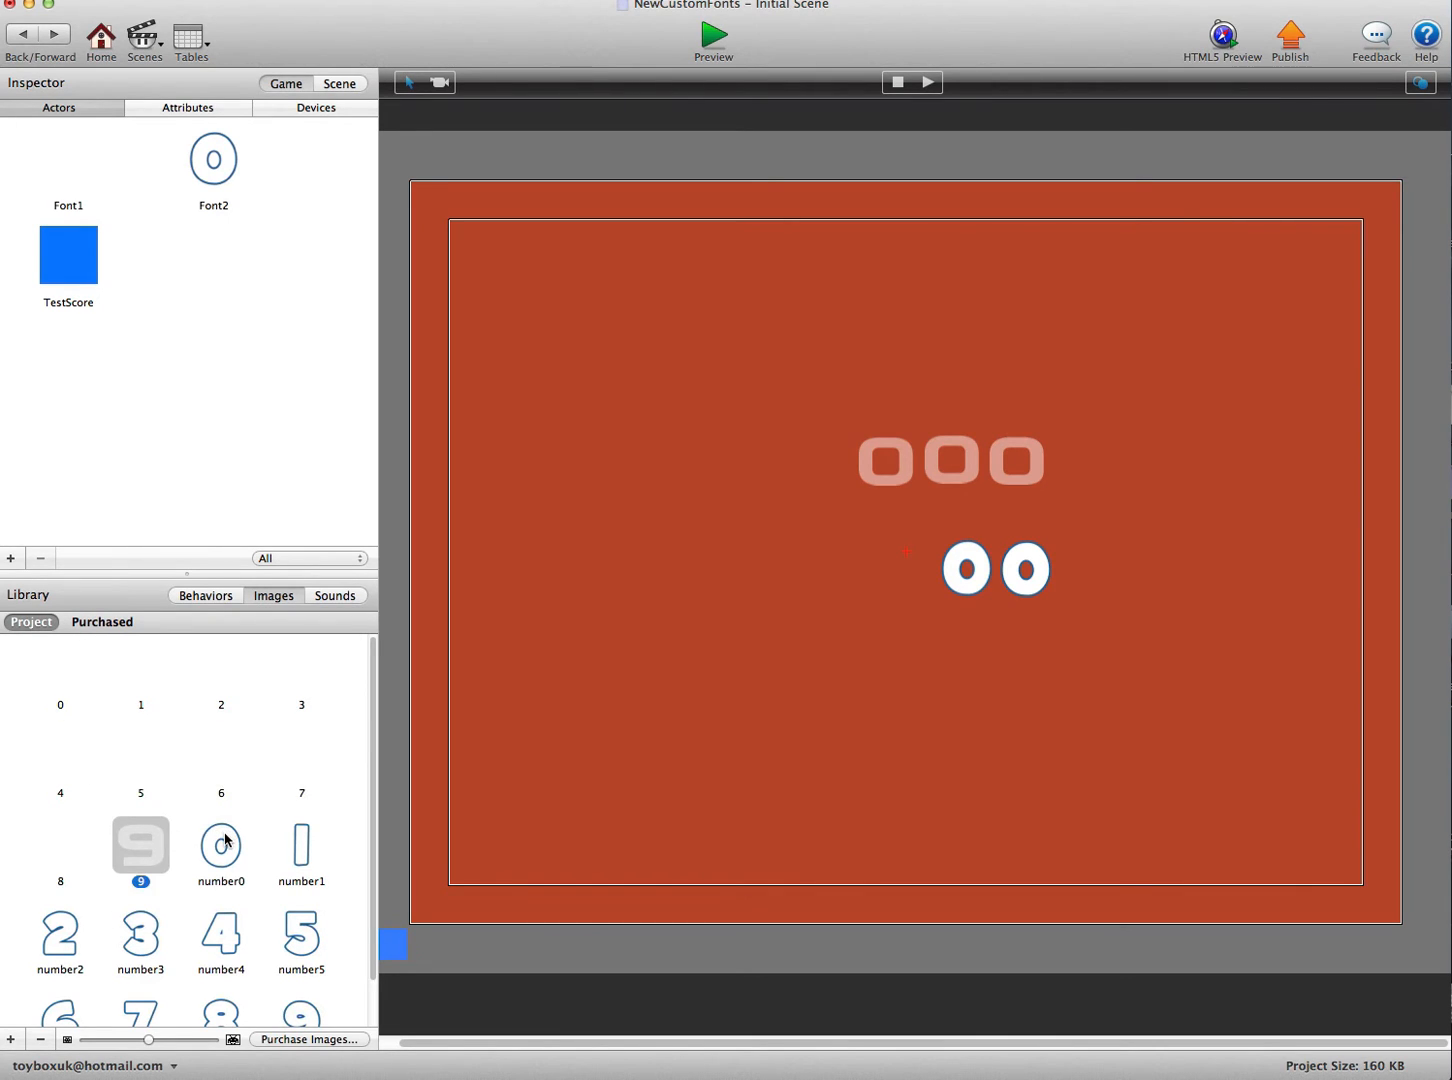
left_click(301, 846)
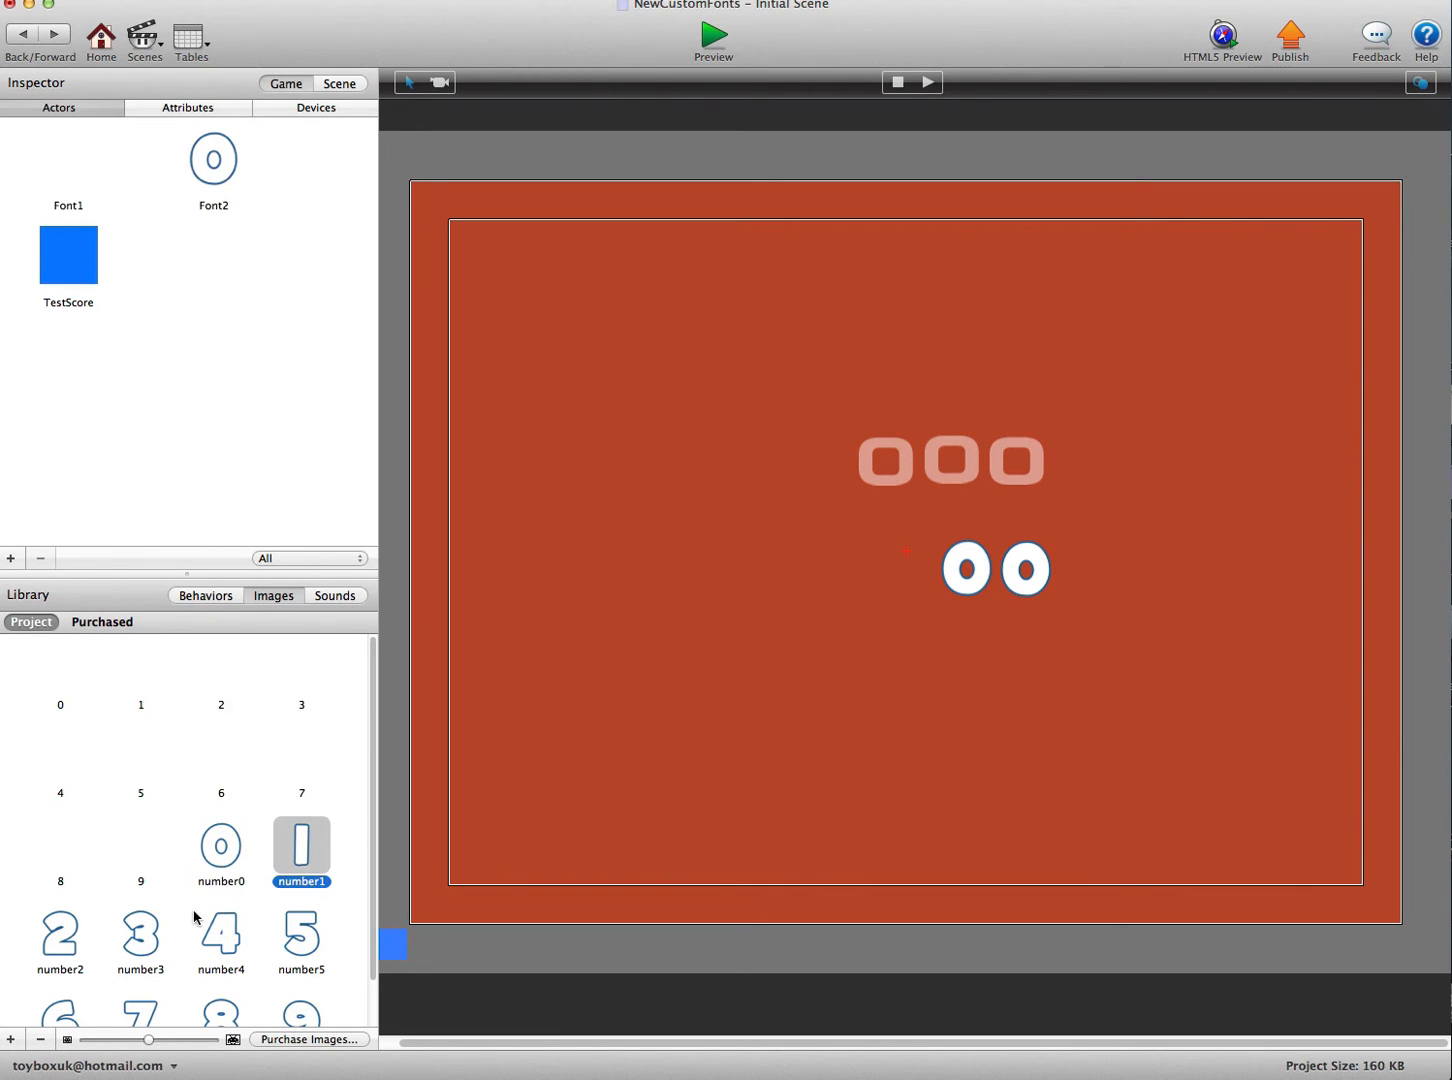
mouse_move(211, 893)
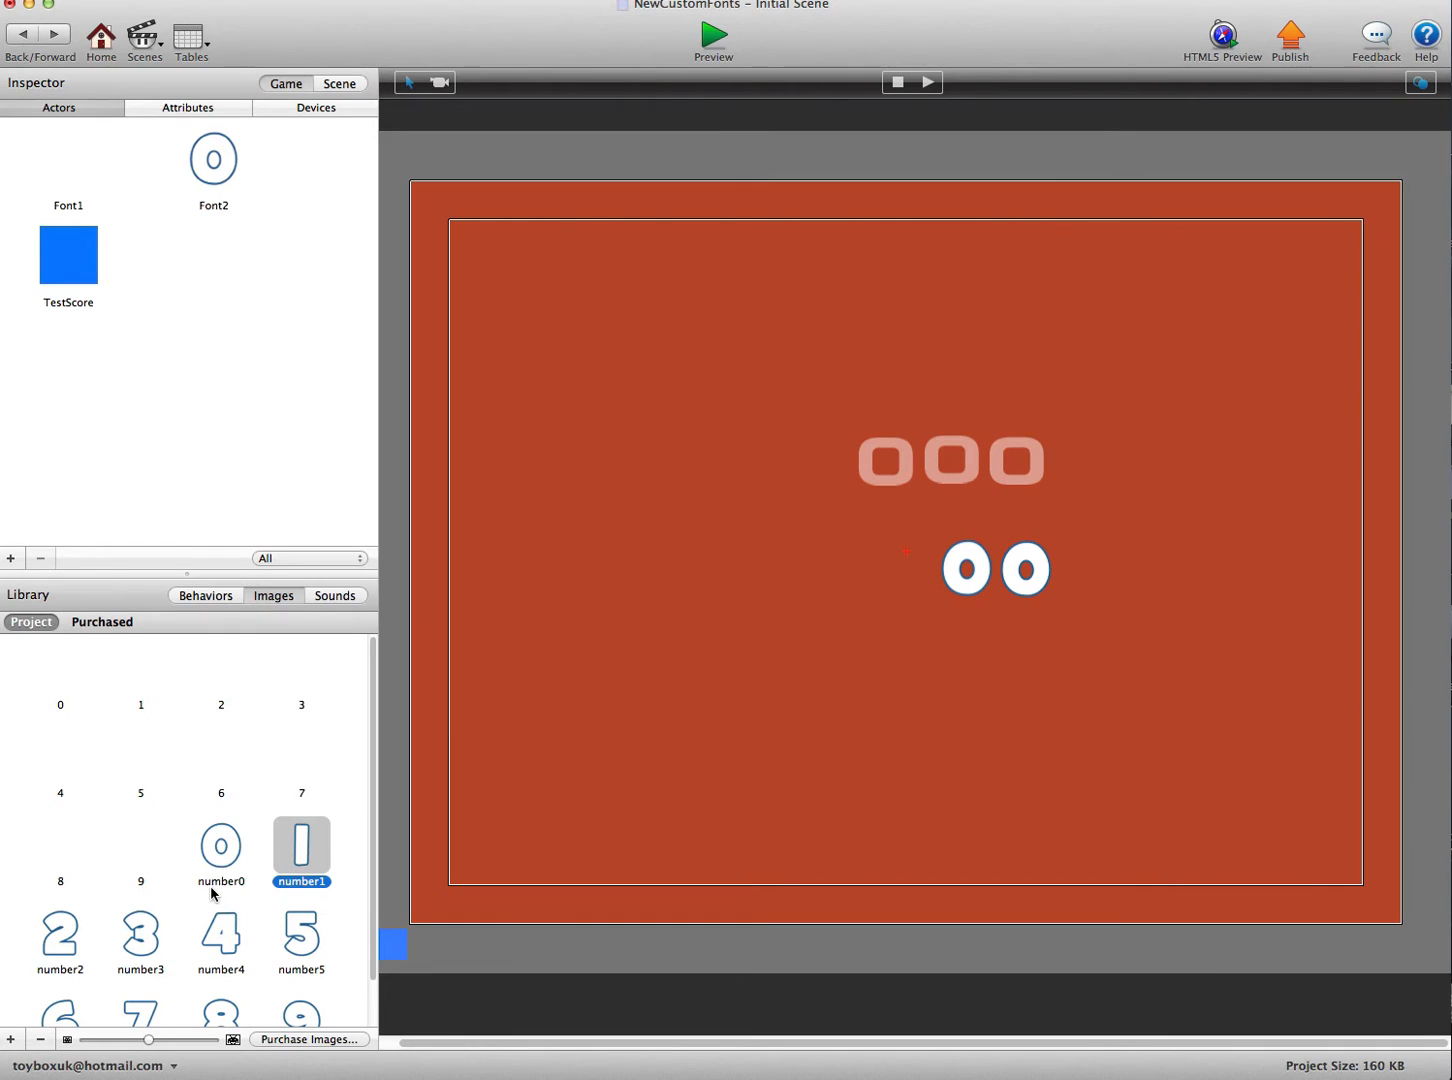
left_click(220, 847)
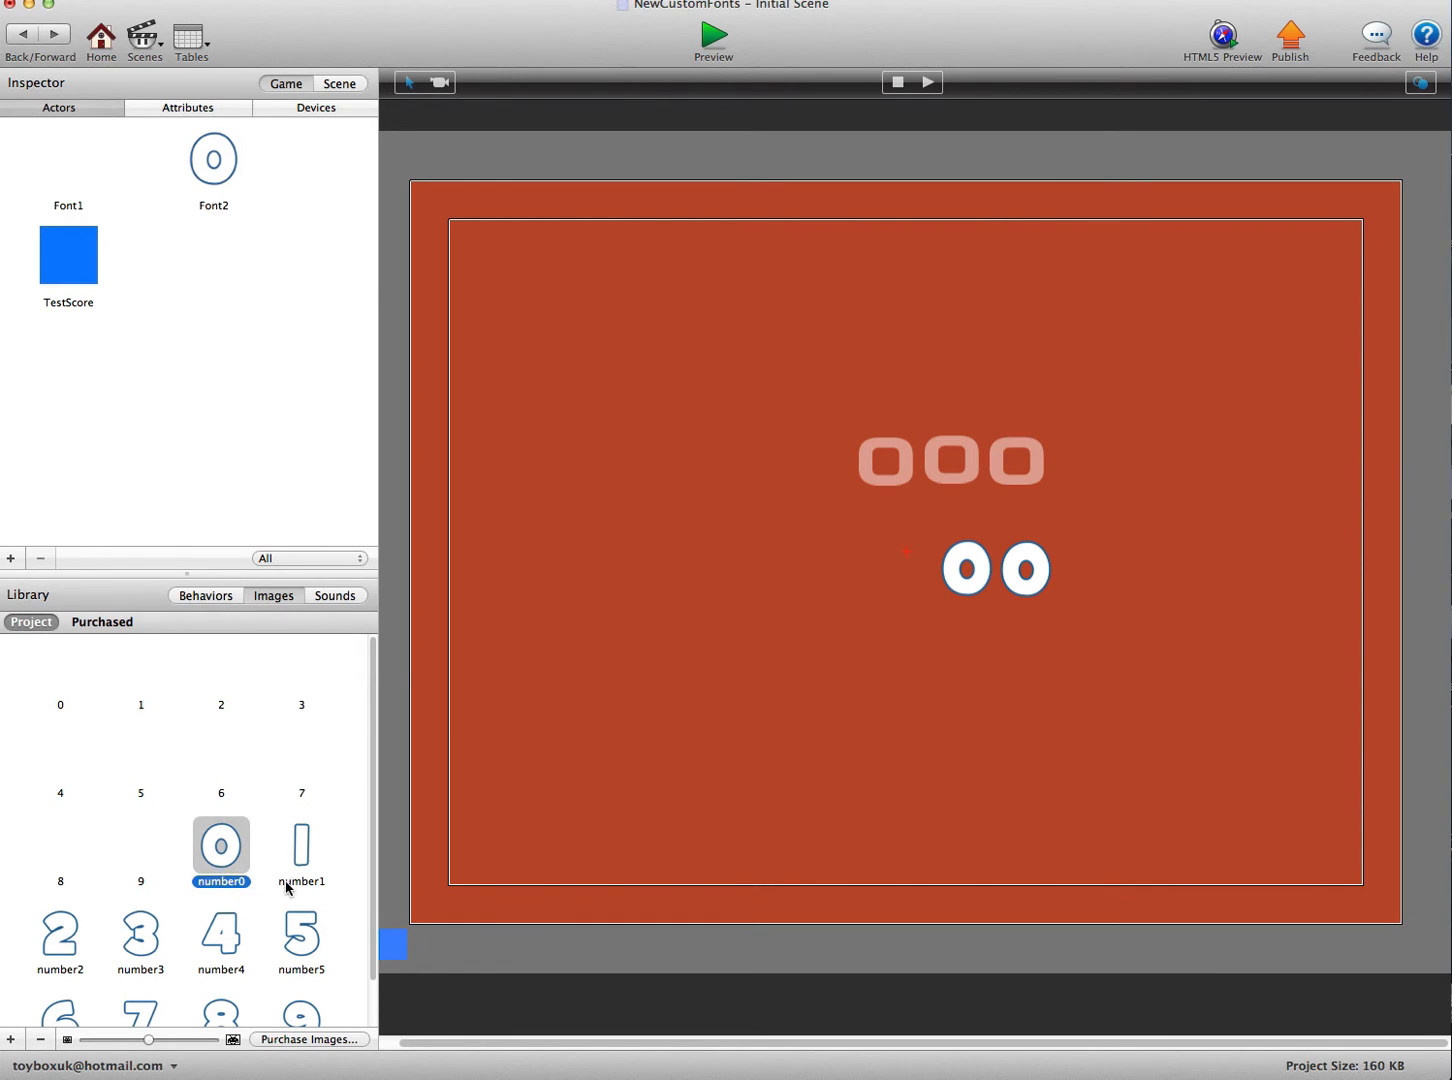
left_click(60, 935)
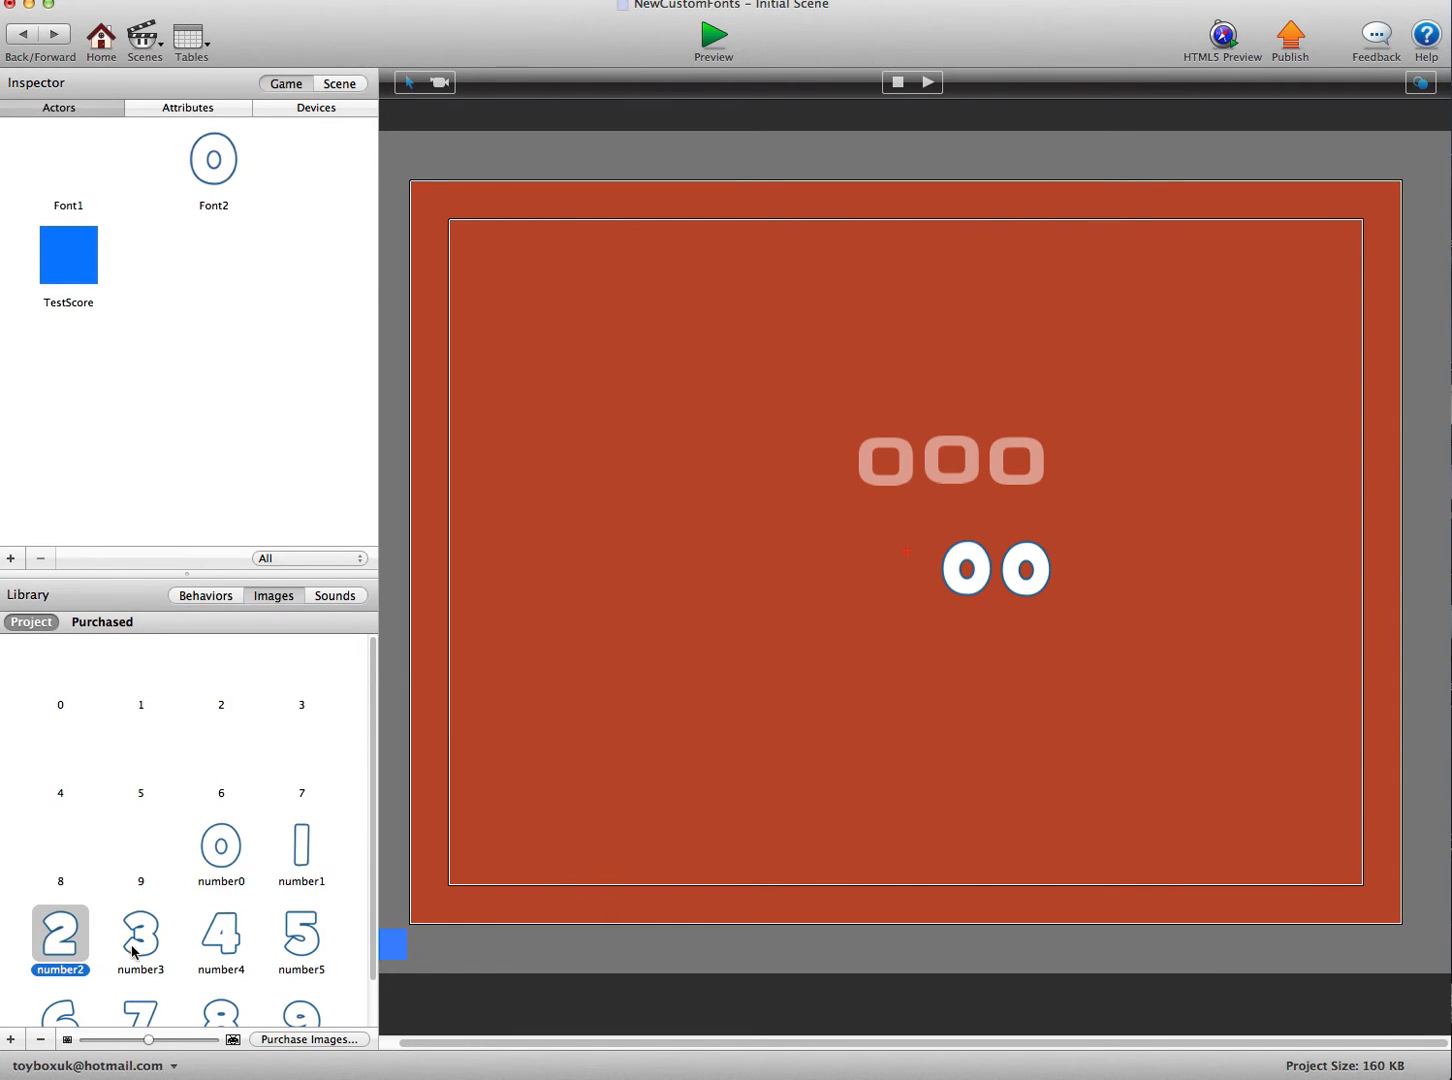
left_click(140, 935)
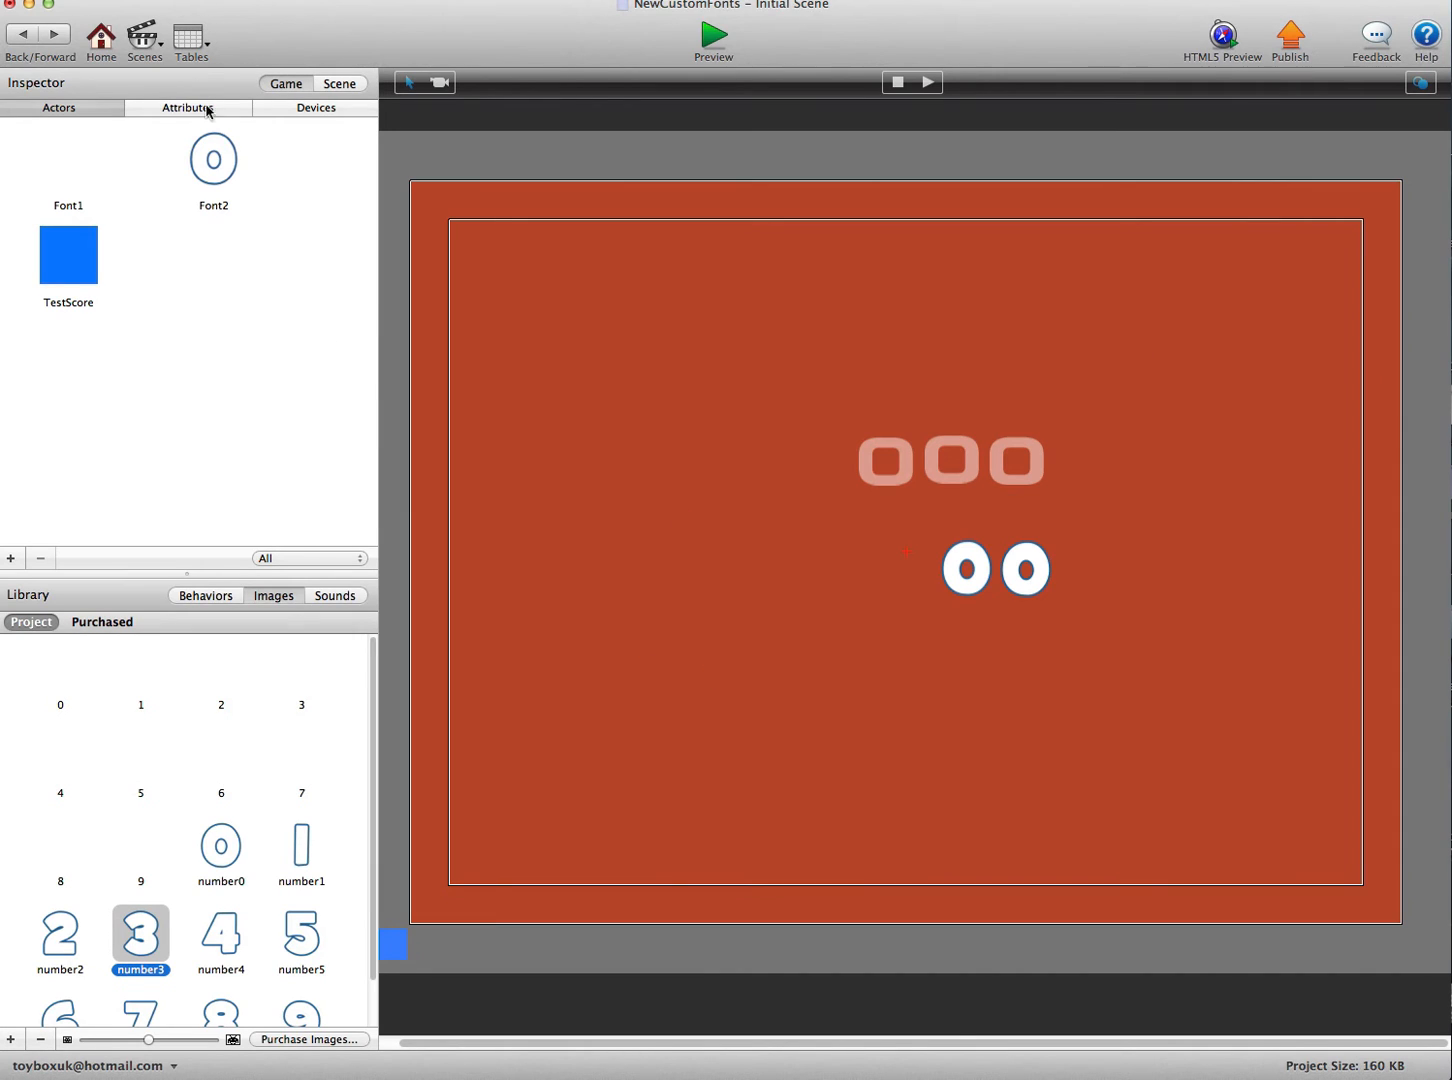
Add four more Font2 digit actors so the white score shows six zeros.
left_click(213, 158)
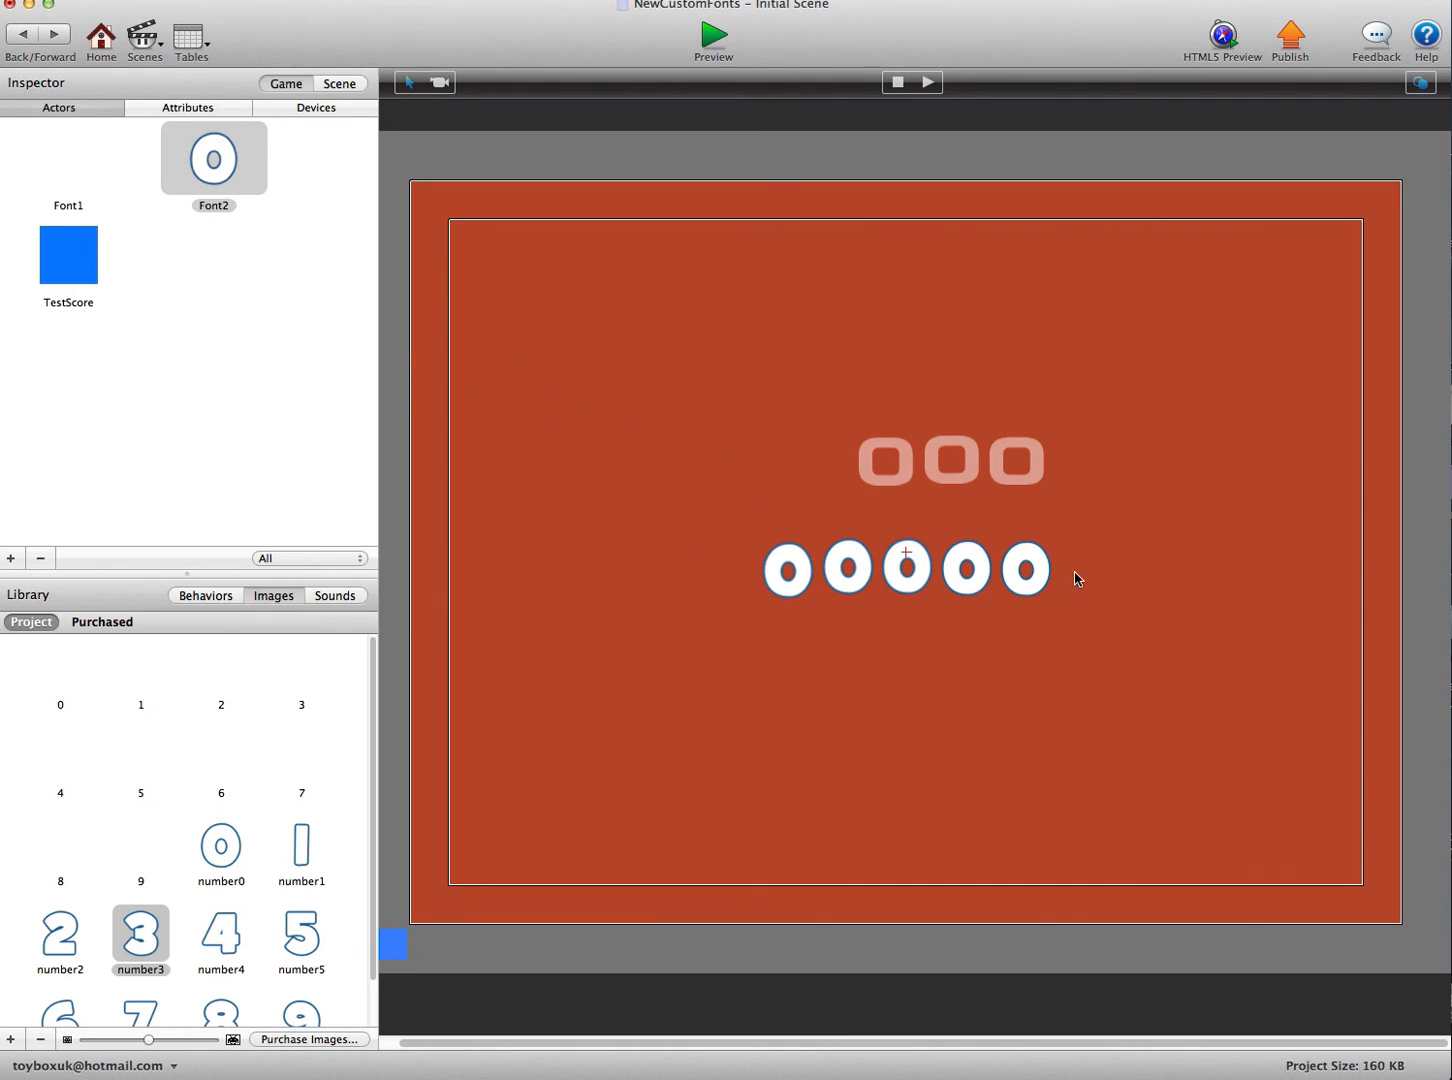
mouse_move(968, 584)
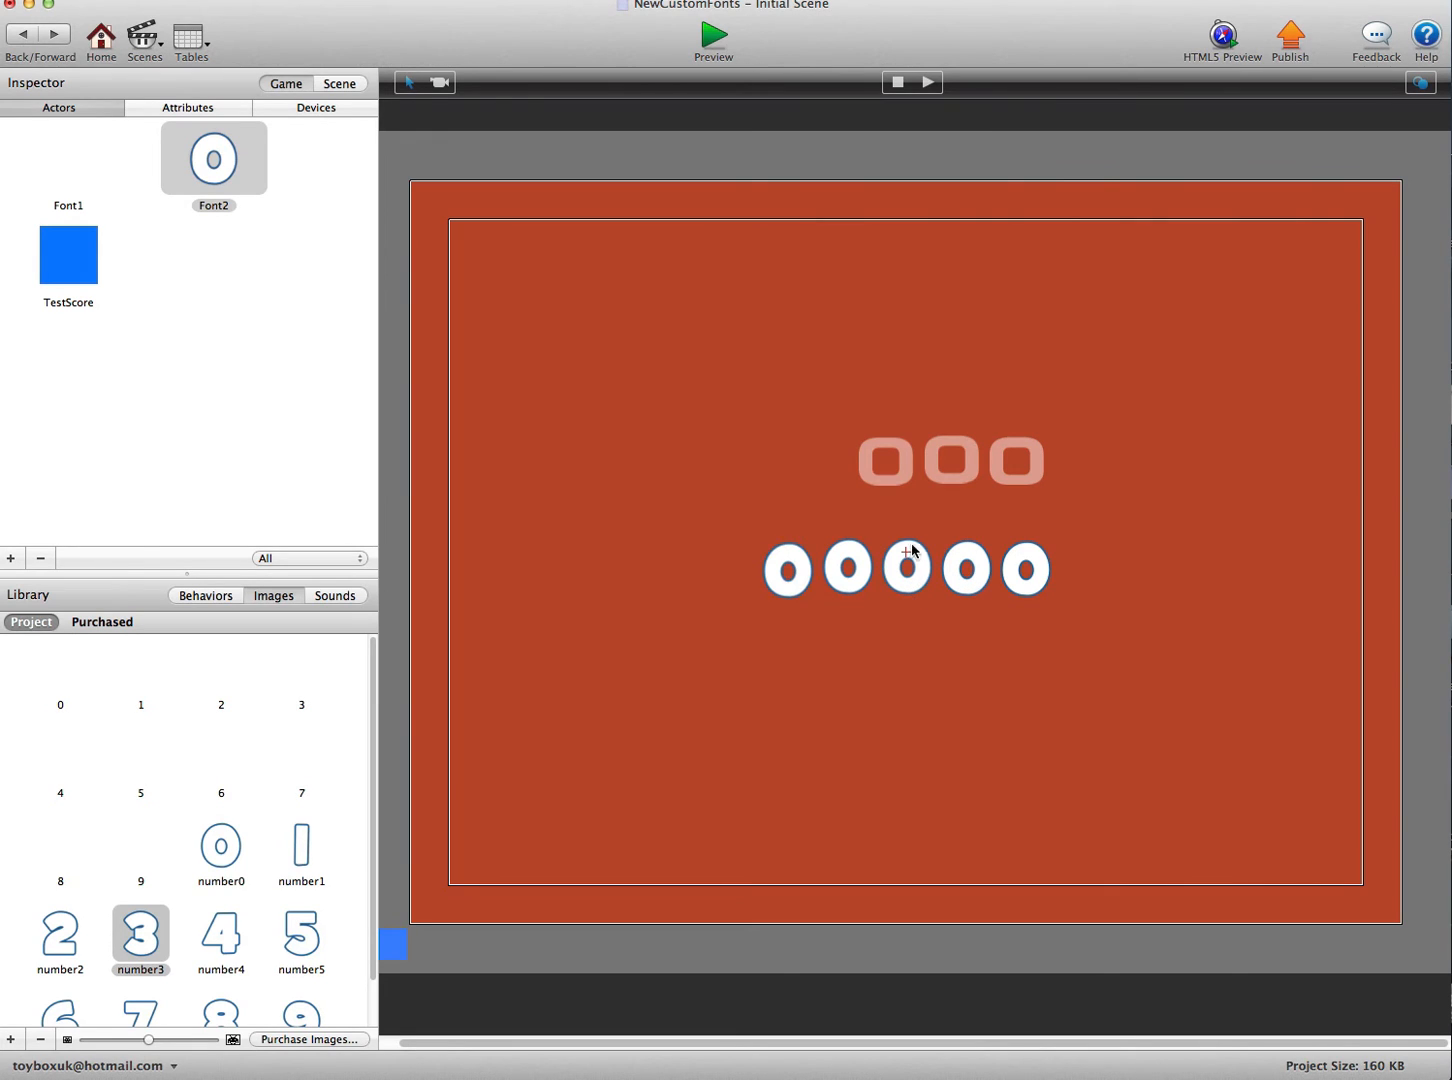
left_click(213, 157)
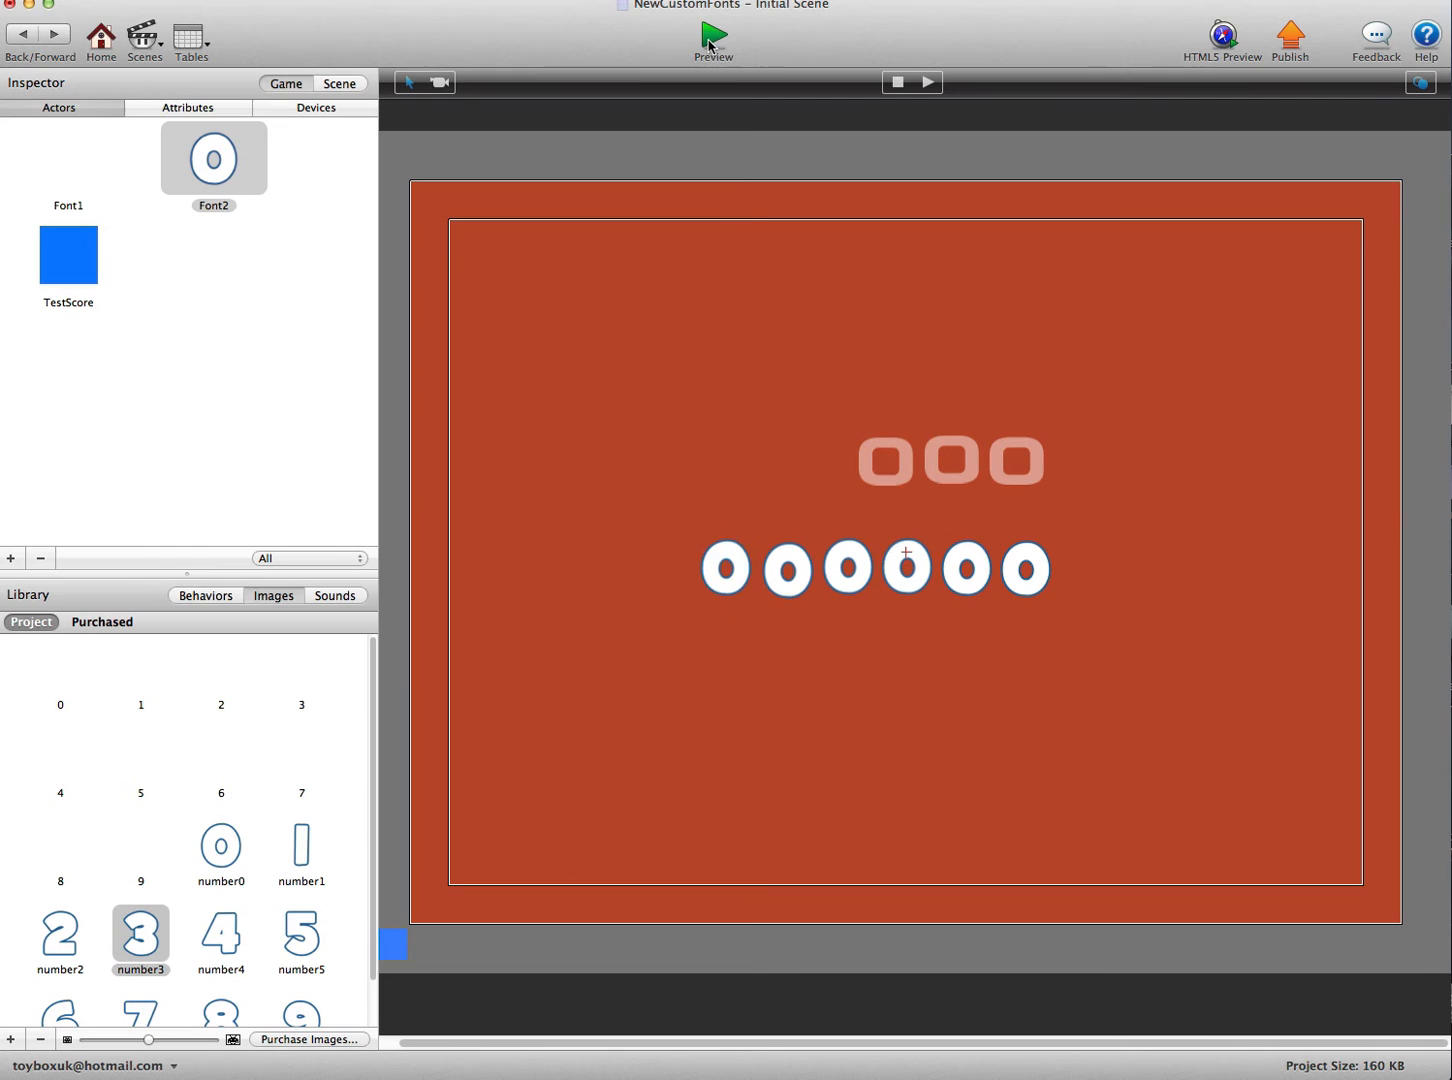
mouse_move(669, 510)
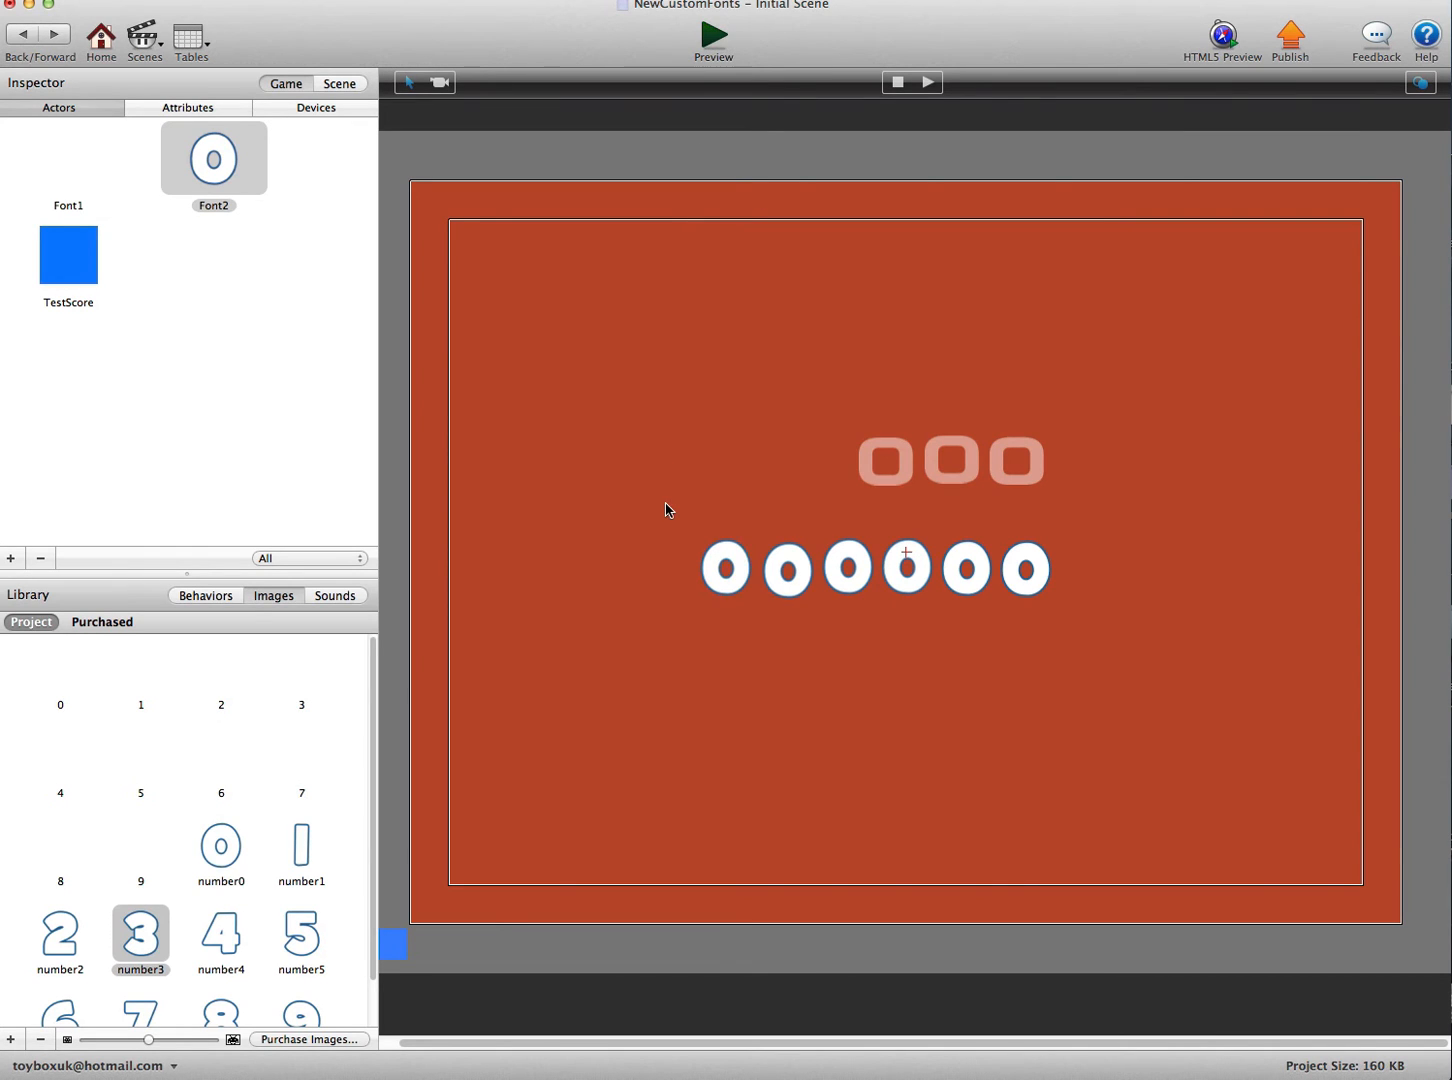
Add Font1 digits to make the pale score six zeros, then preview the scene.
left_click(712, 37)
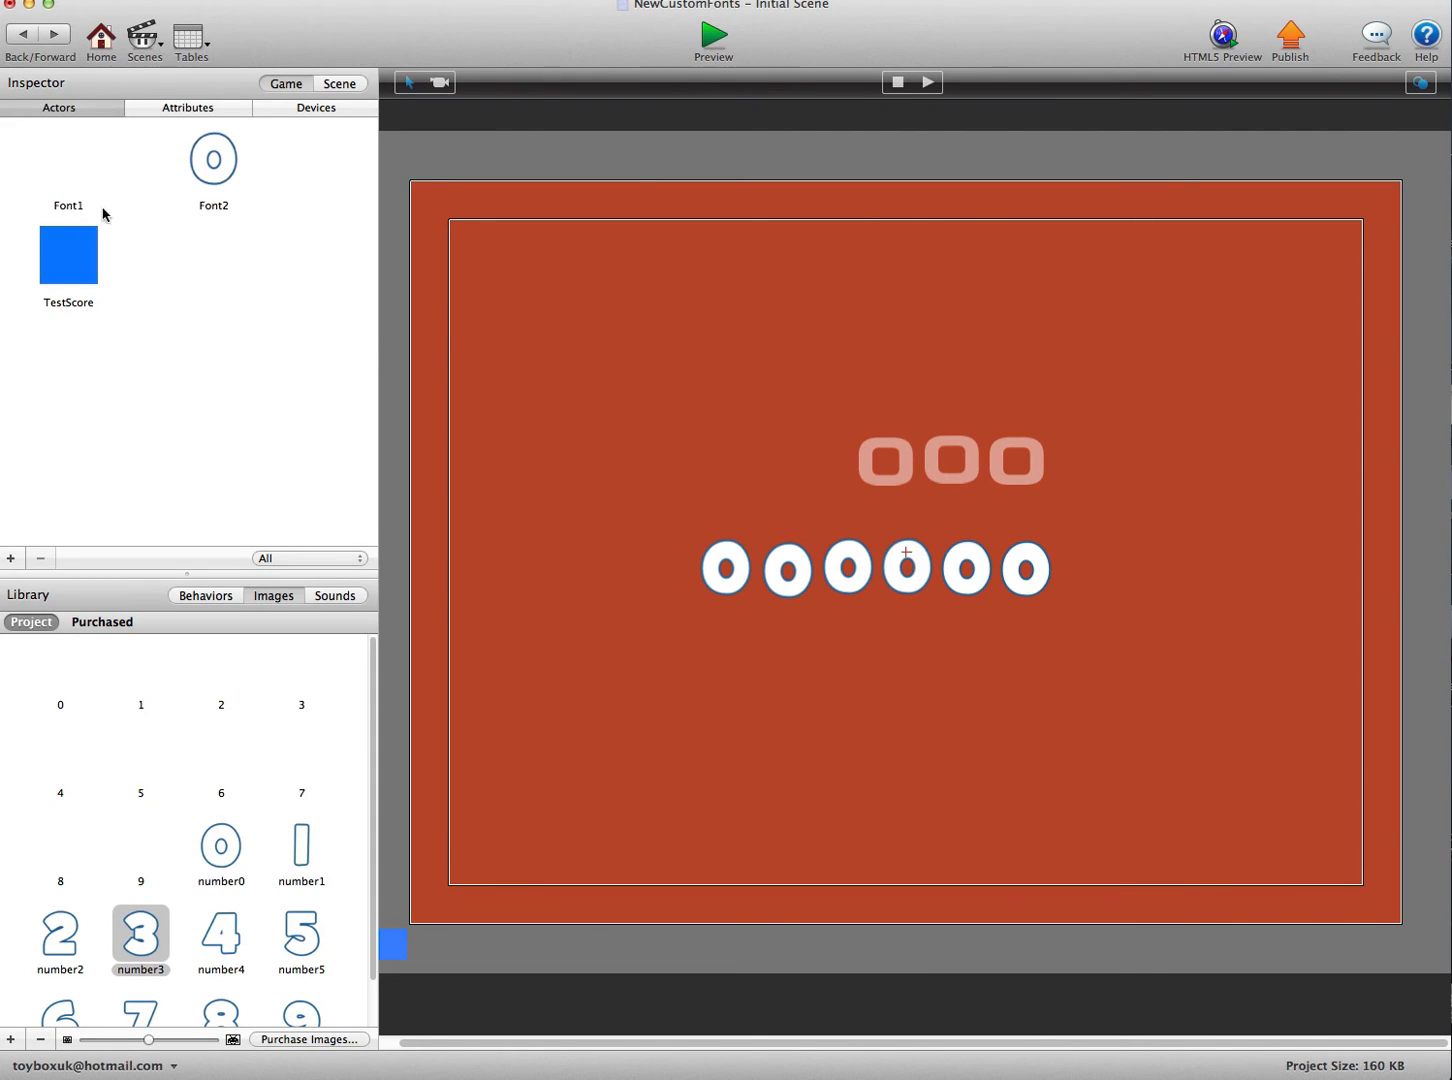
left_click(68, 158)
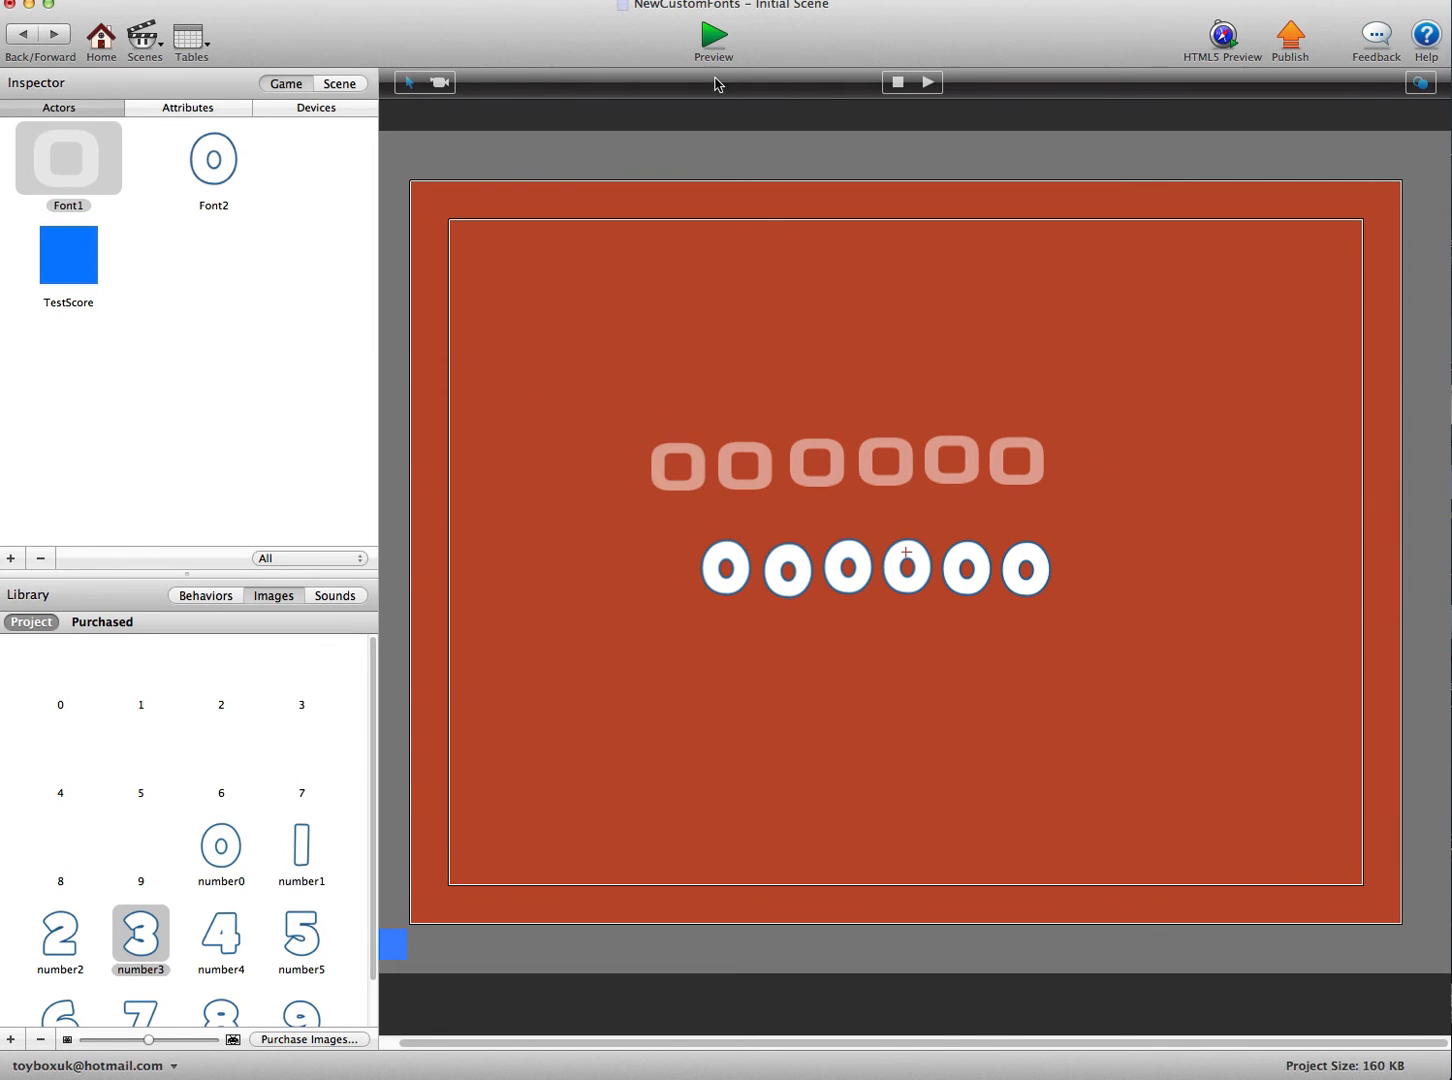
left_click(712, 40)
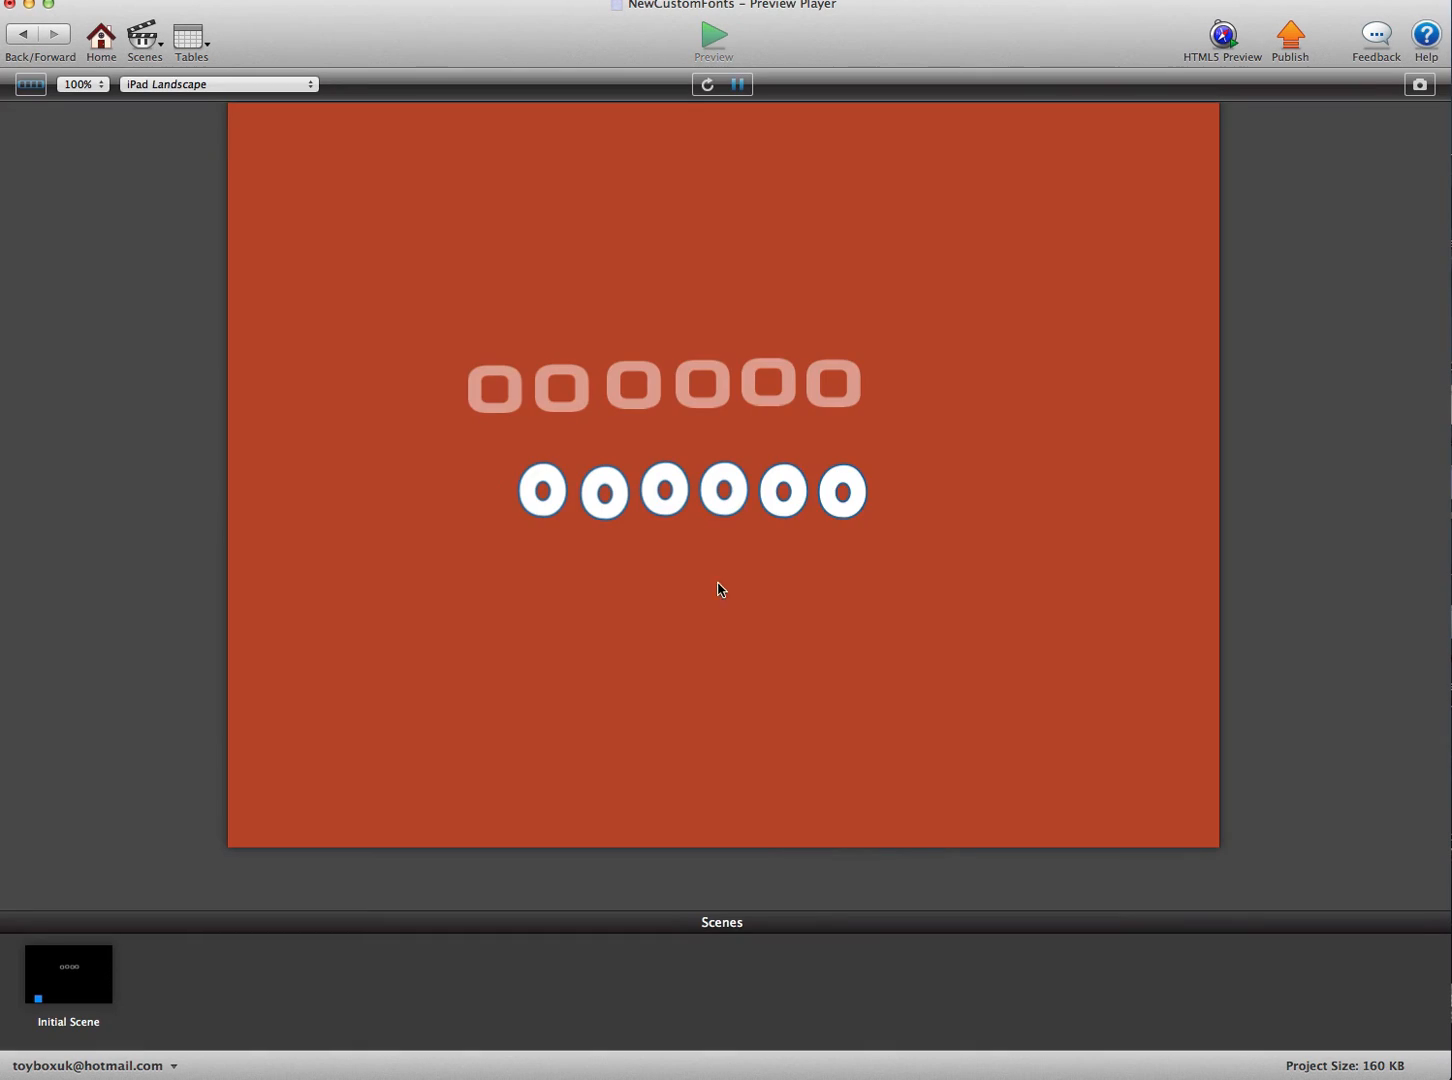